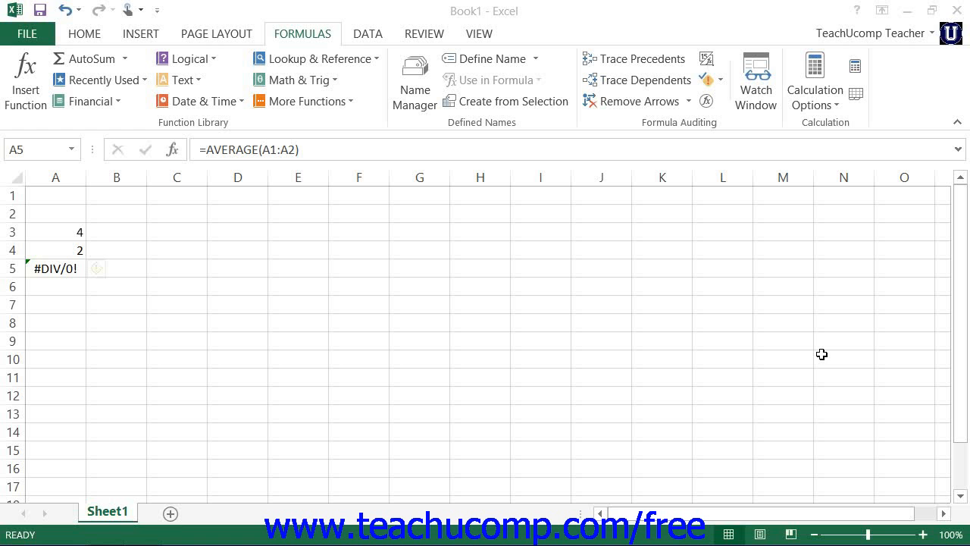
Step: Select the #DIV/0! cell A5 and show the Error Checking choices
click(55, 267)
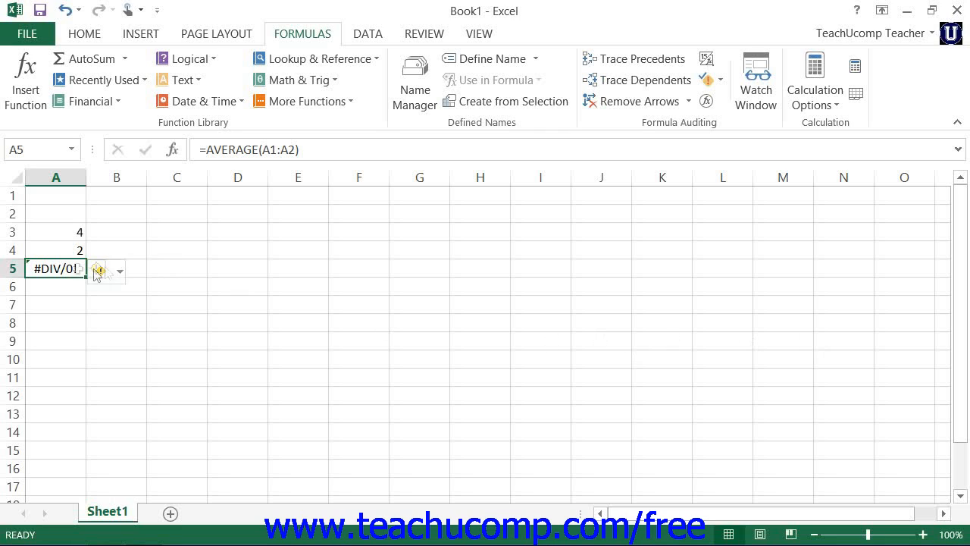
mouse_move(634, 206)
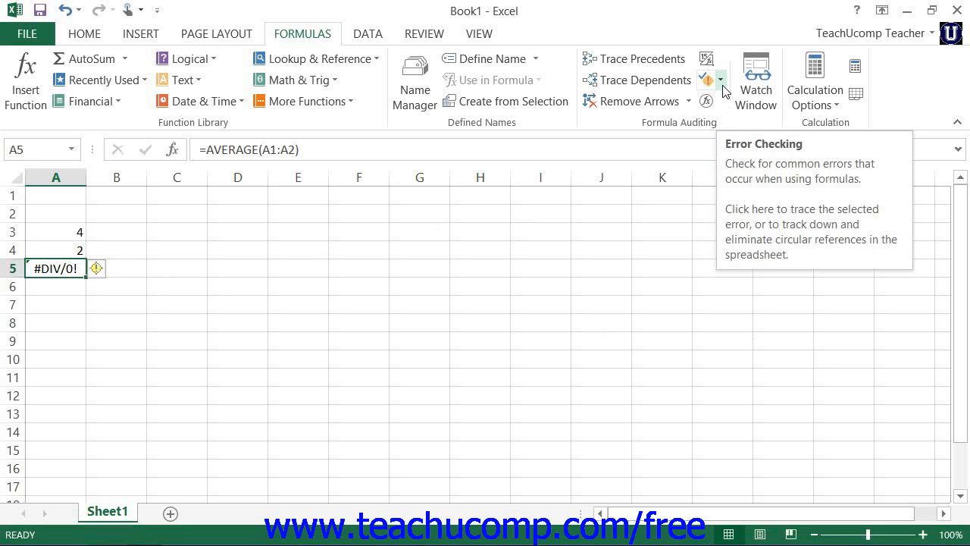
click(722, 81)
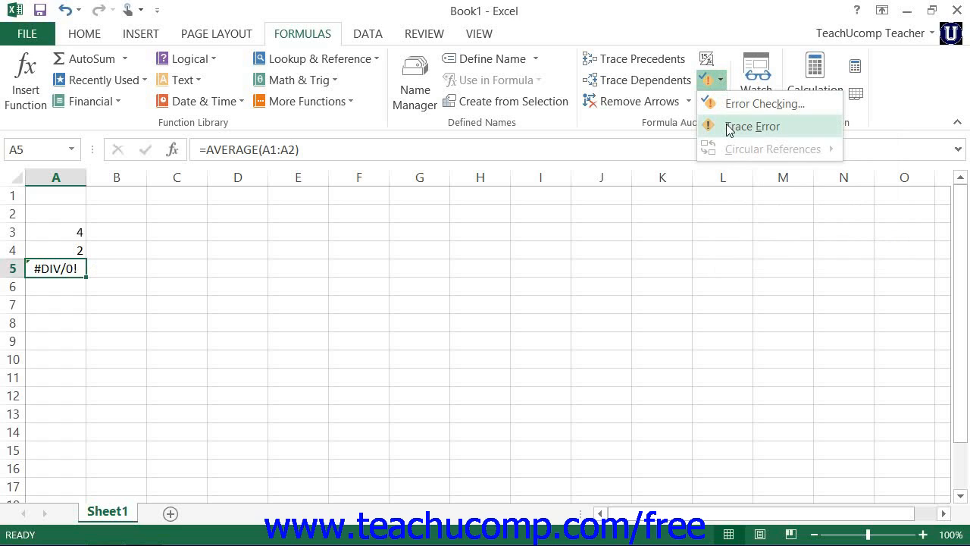
Step: Trace Error on A5, drawing an arrow from the empty range A1:A2
click(752, 126)
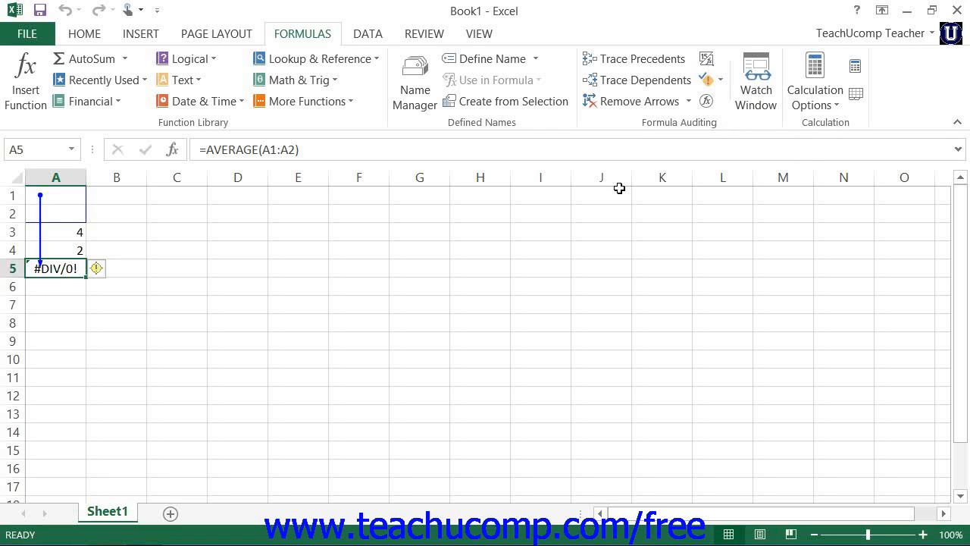
mouse_move(568, 203)
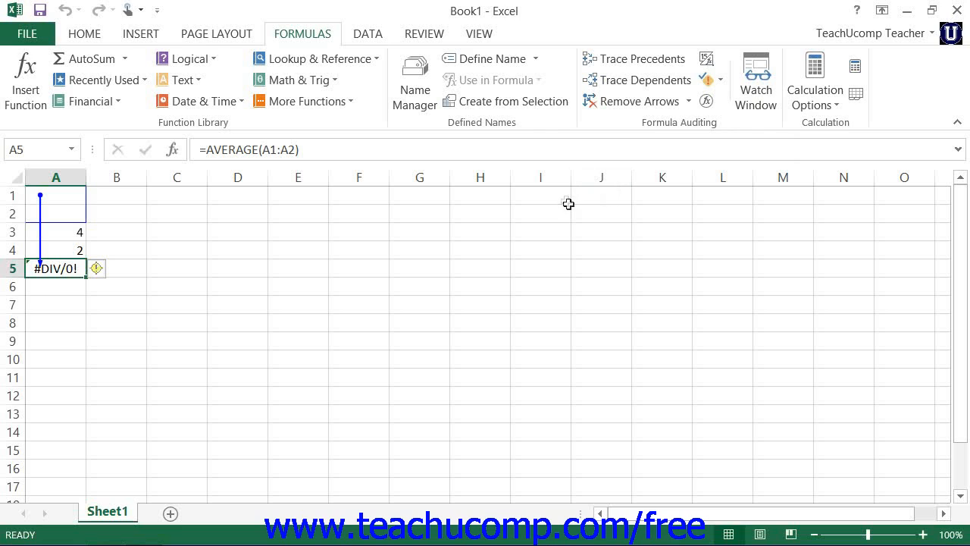
mouse_move(449, 203)
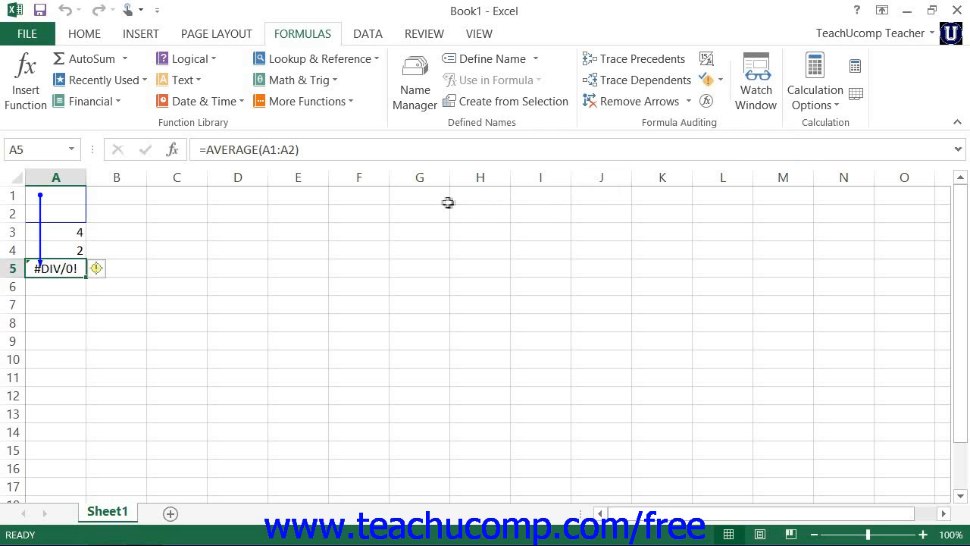
mouse_move(441, 204)
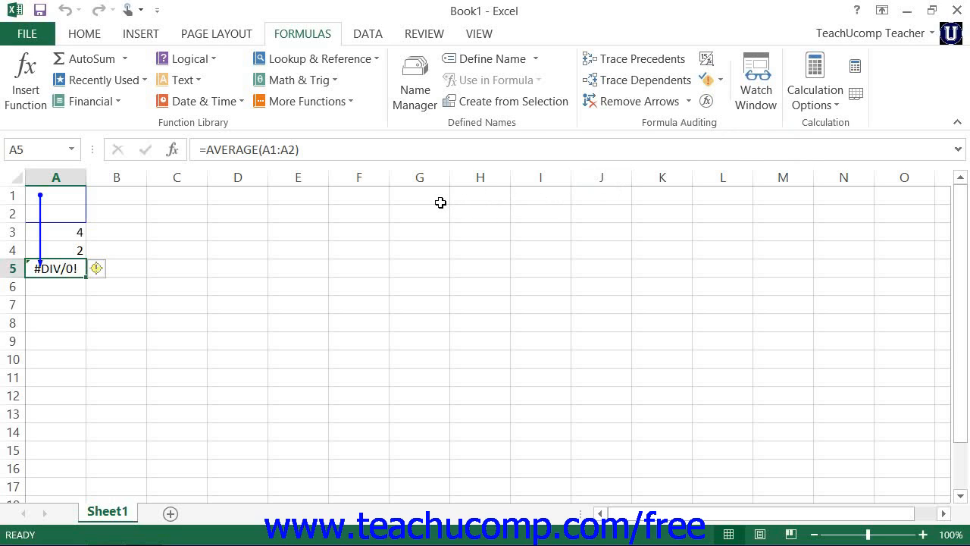
mouse_move(385, 221)
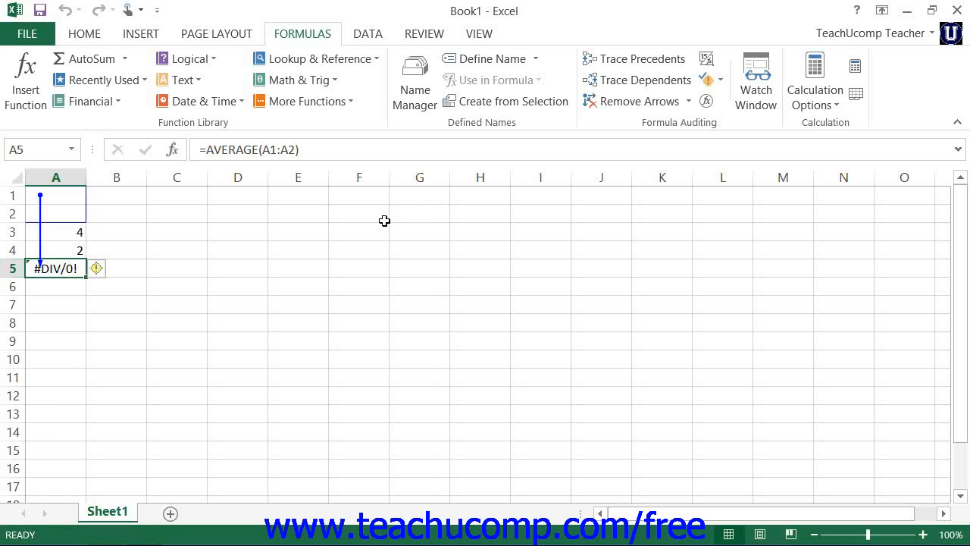